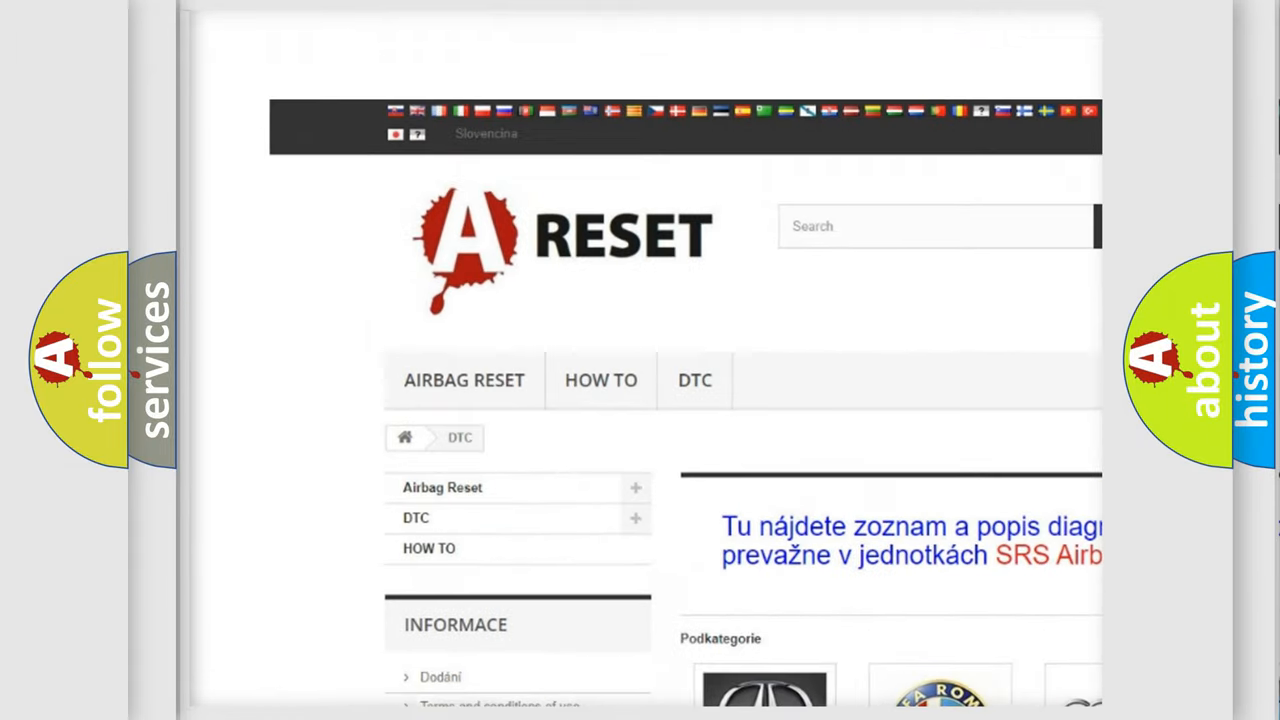
pyautogui.scroll(-3)
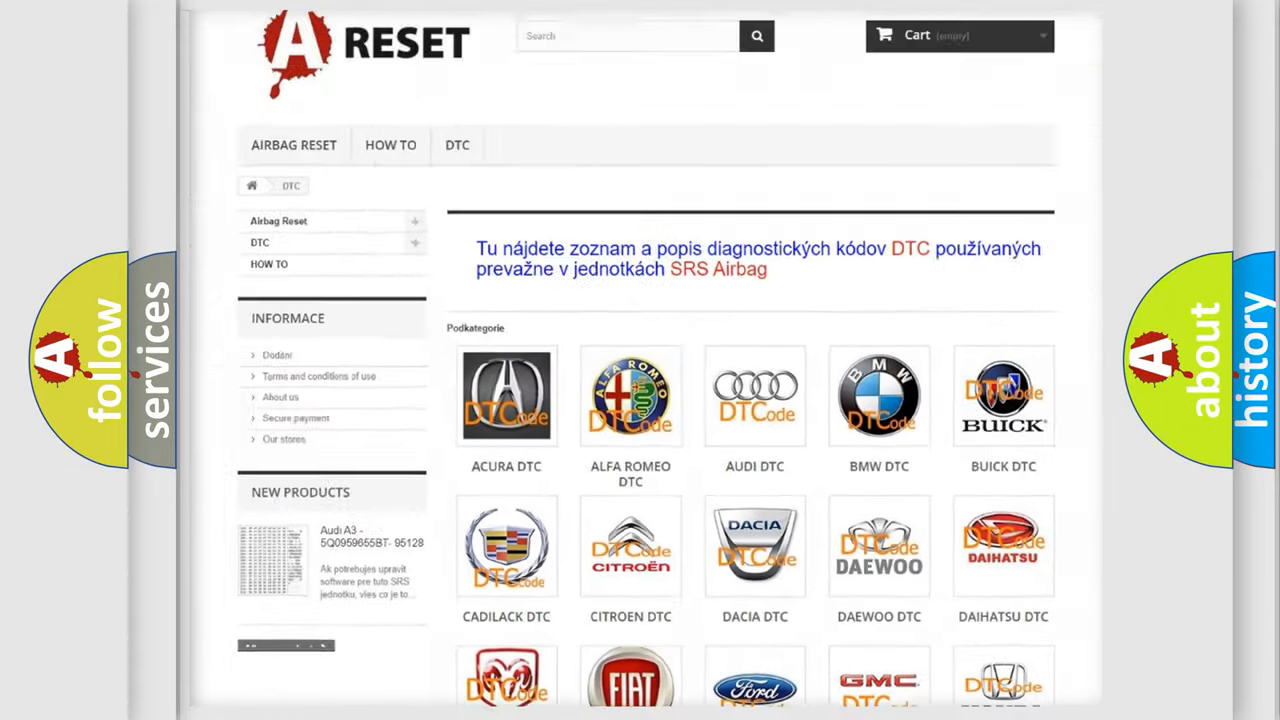
pyautogui.scroll(-3)
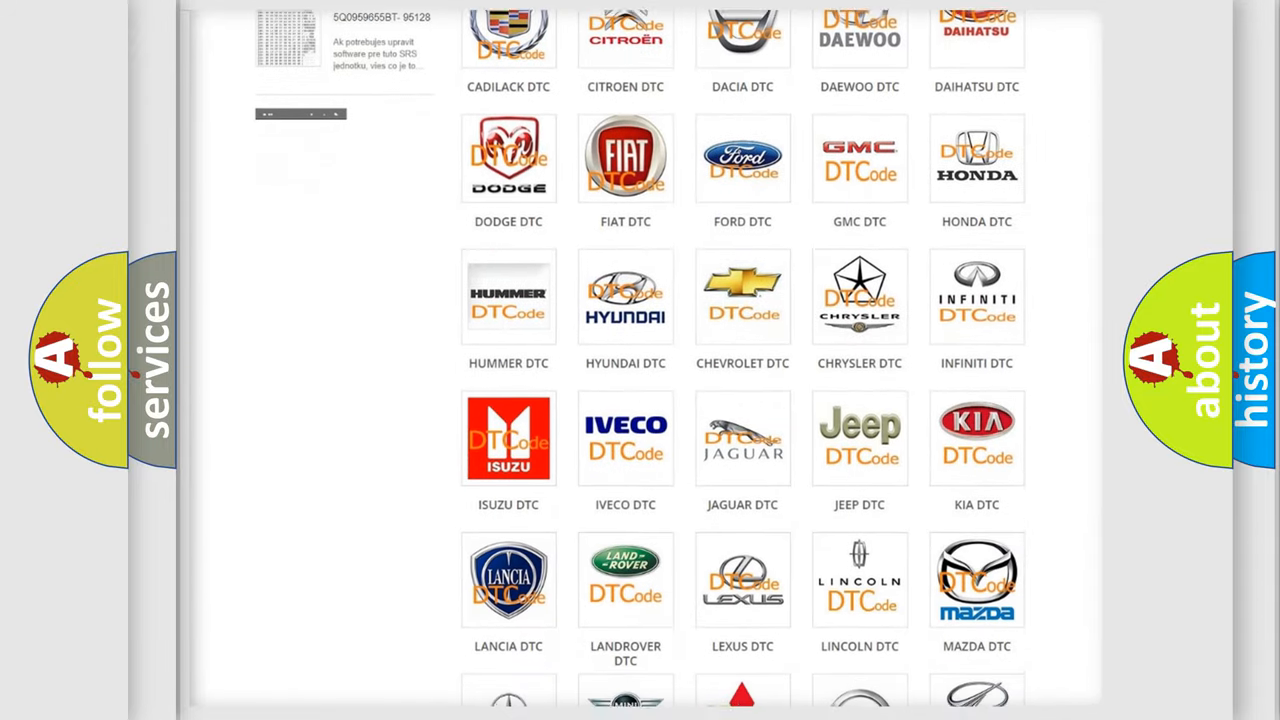